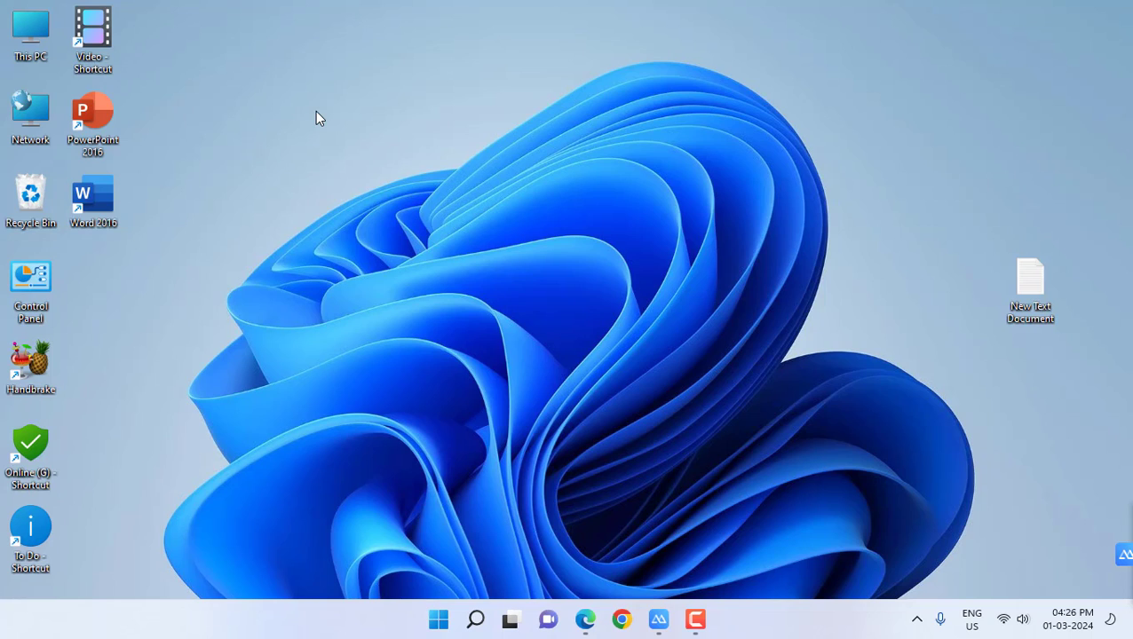
pyautogui.moveTo(429, 204)
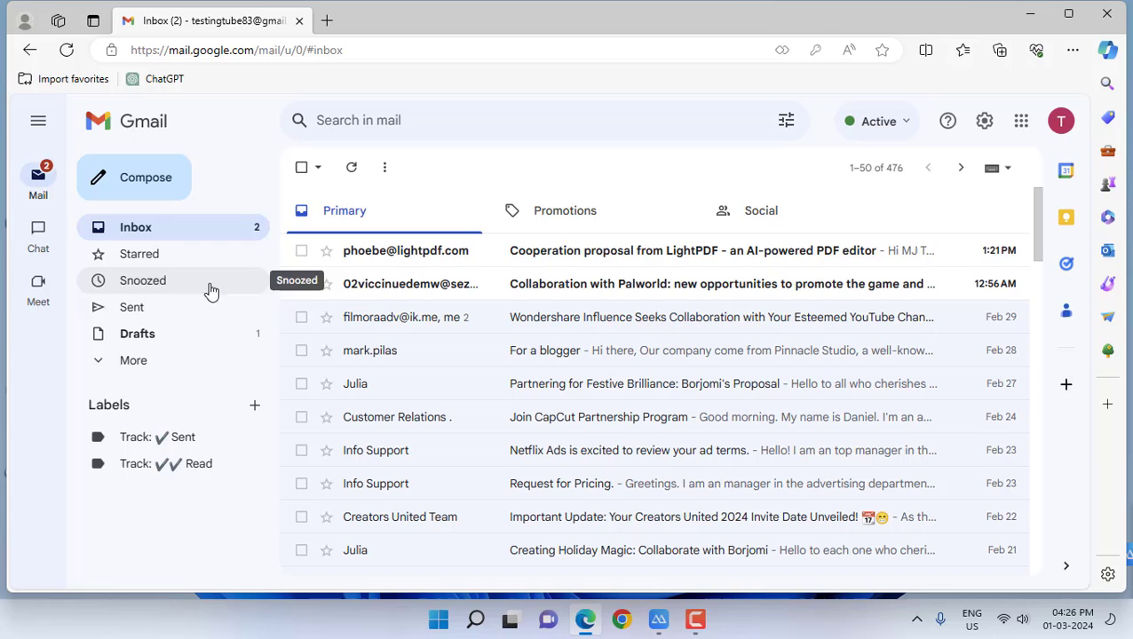
# Compose a new email to Testing Testing with the subject 'files'
pyautogui.click(134, 178)
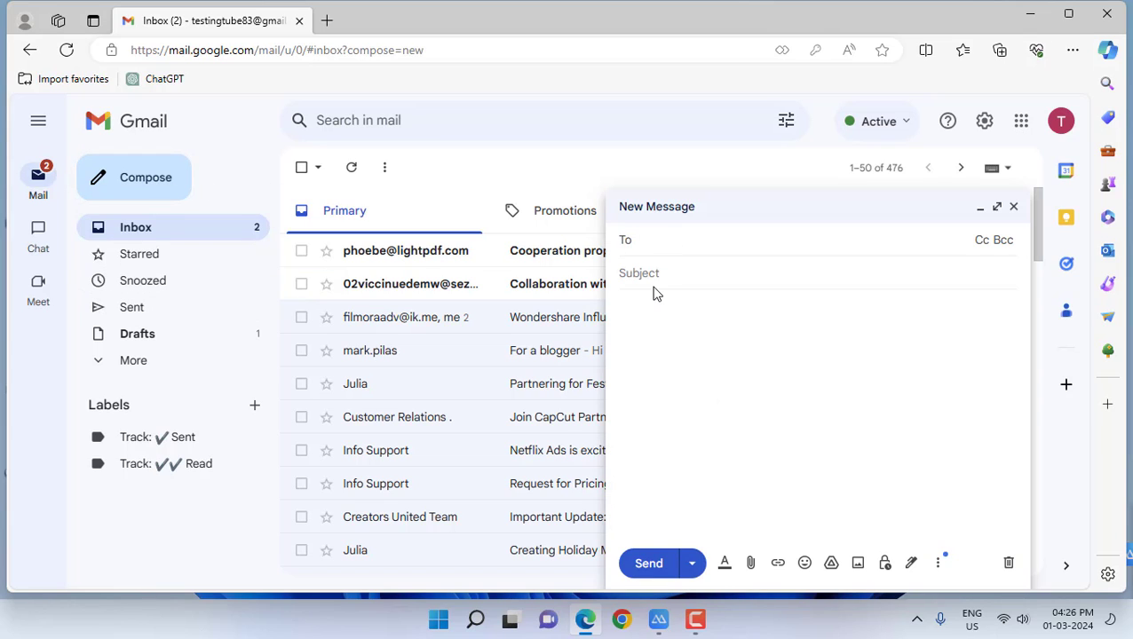
pyautogui.write('Testing Testing (gmail.com')
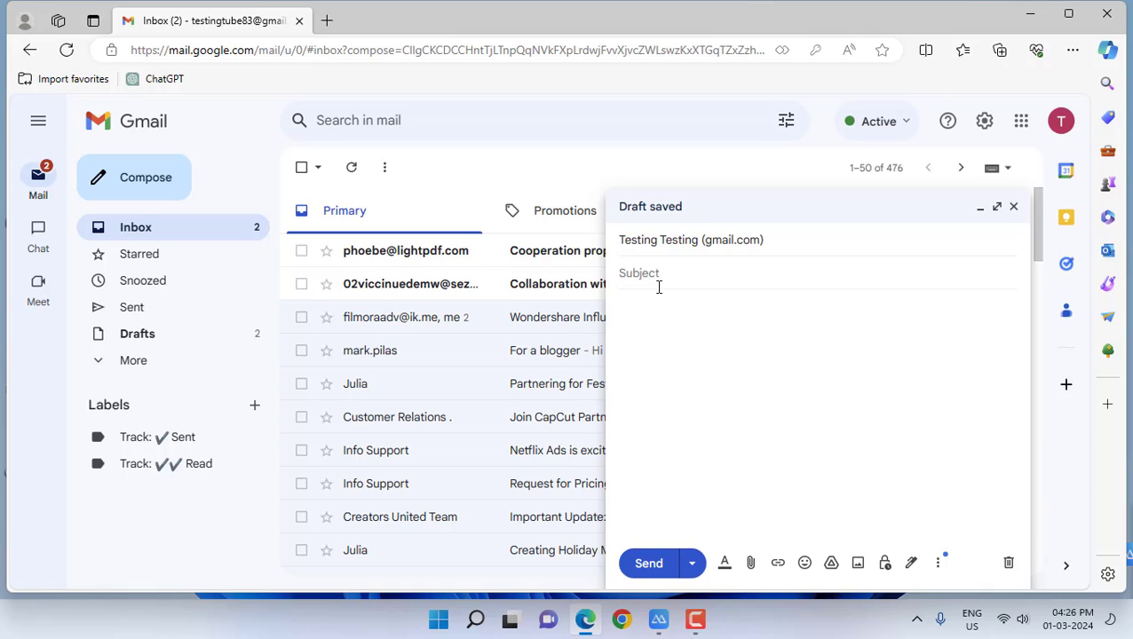
pyautogui.write('files')
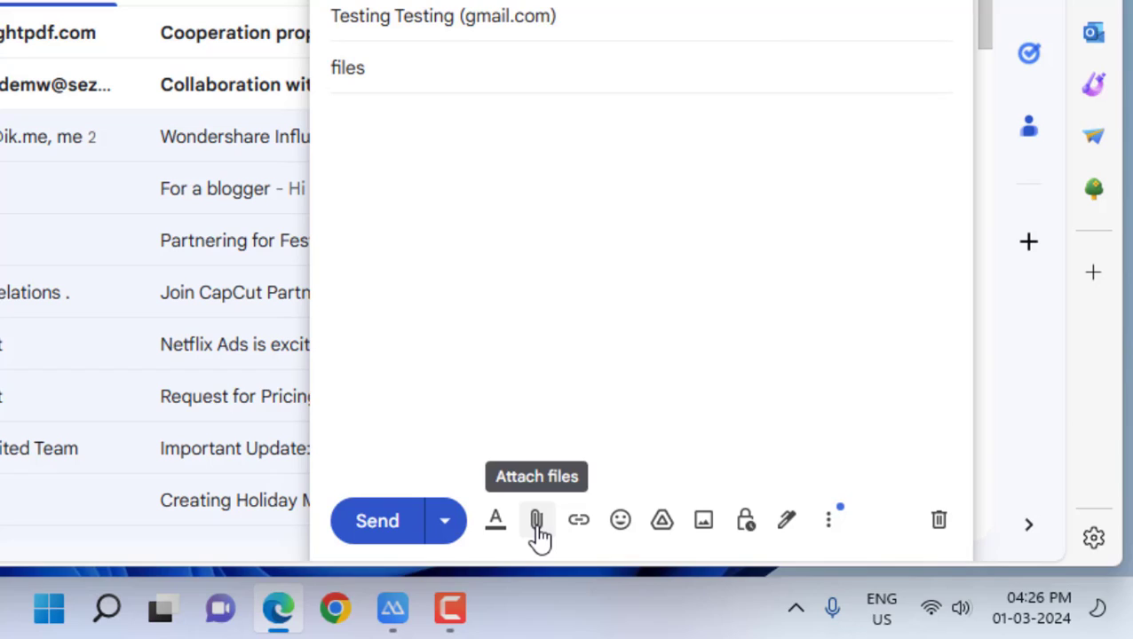
# Start attaching files to the draft using Edge's 'Upload from mobile' option
pyautogui.click(536, 519)
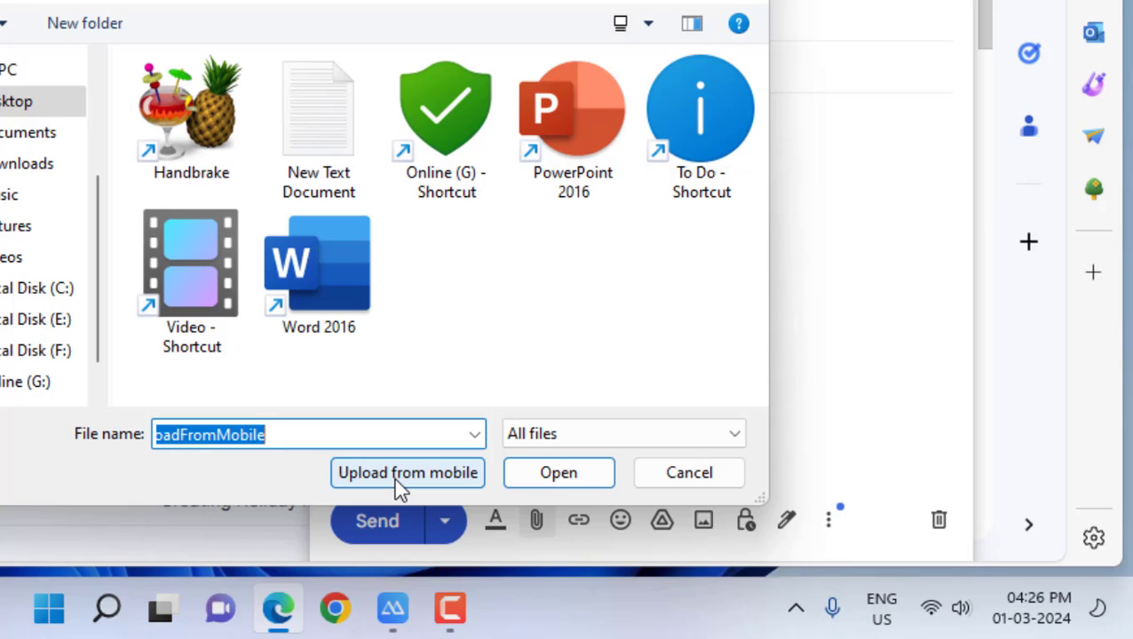
pyautogui.click(407, 472)
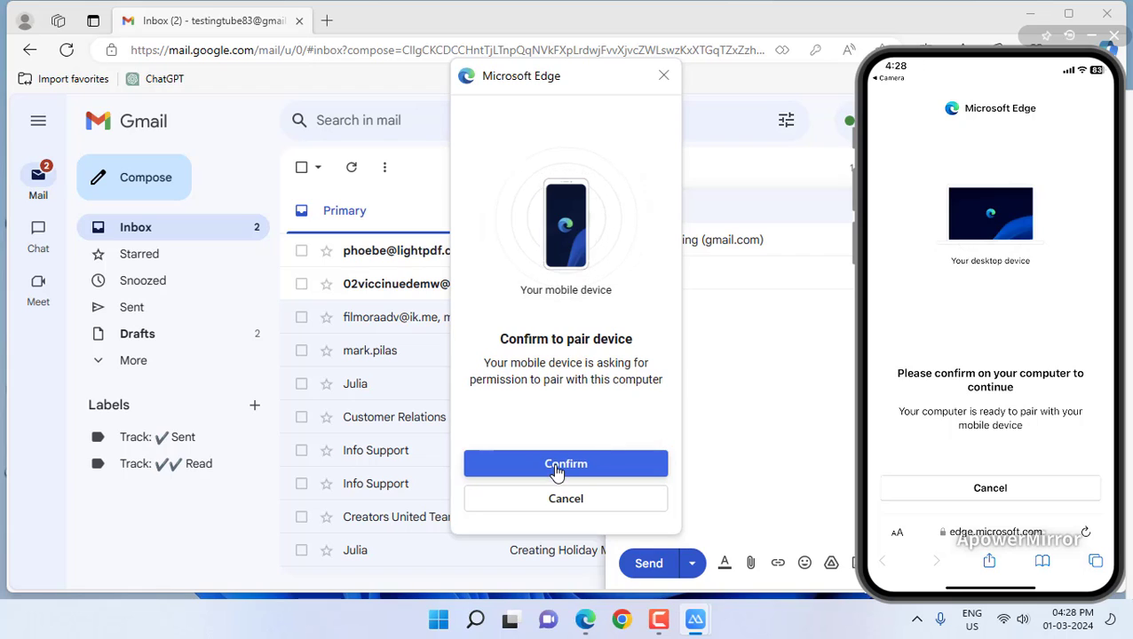
# Confirm phone pairing in Edge and have the phone send three photos from its Photo Library
pyautogui.click(566, 463)
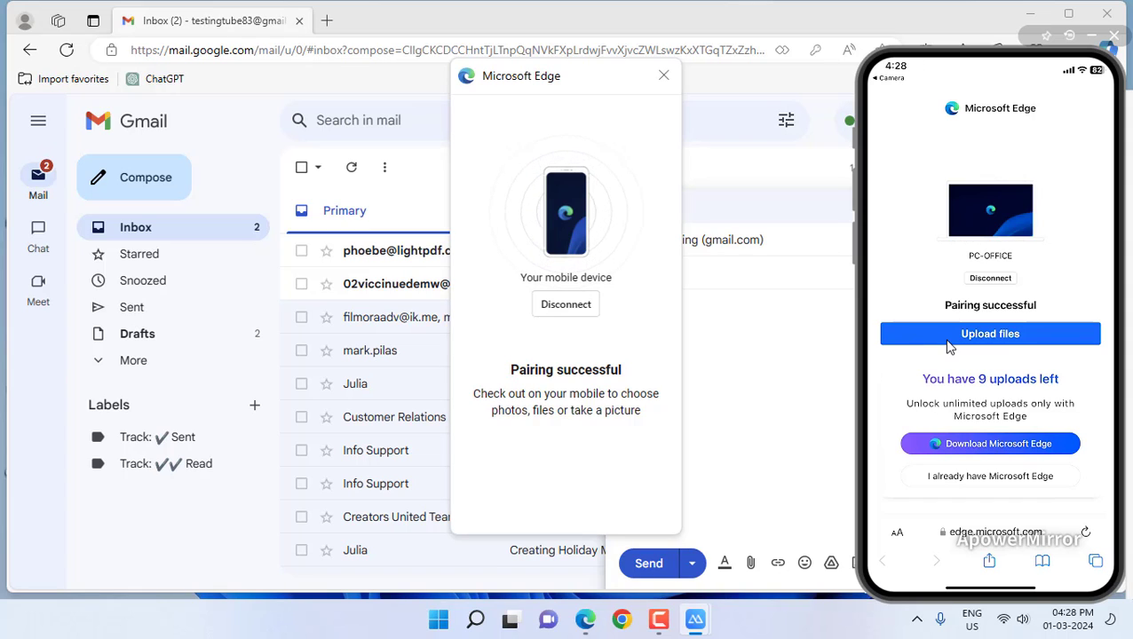
pyautogui.click(989, 333)
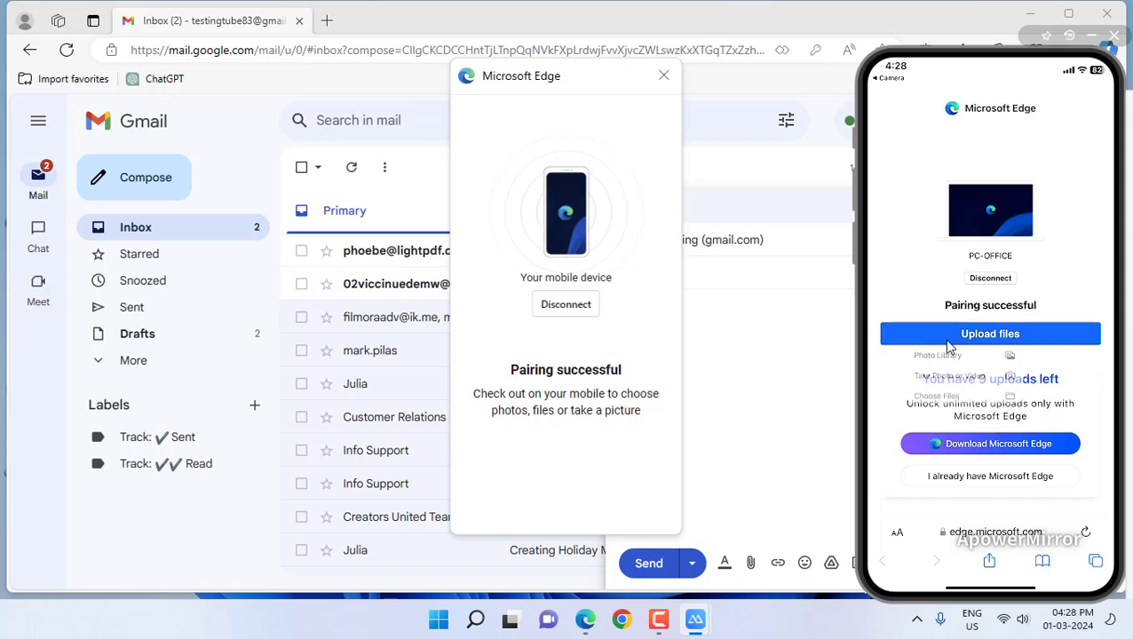
pyautogui.click(989, 333)
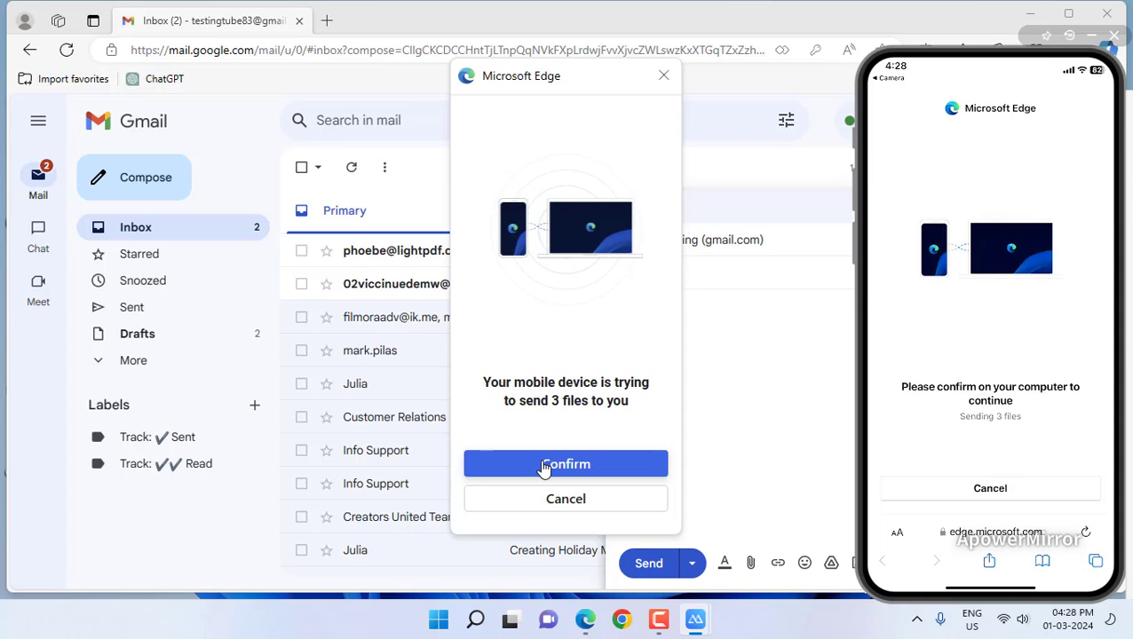
# Accept the three phone photos (IMG_6755, IMG_6756, IMG_6757) as attachments
pyautogui.click(566, 463)
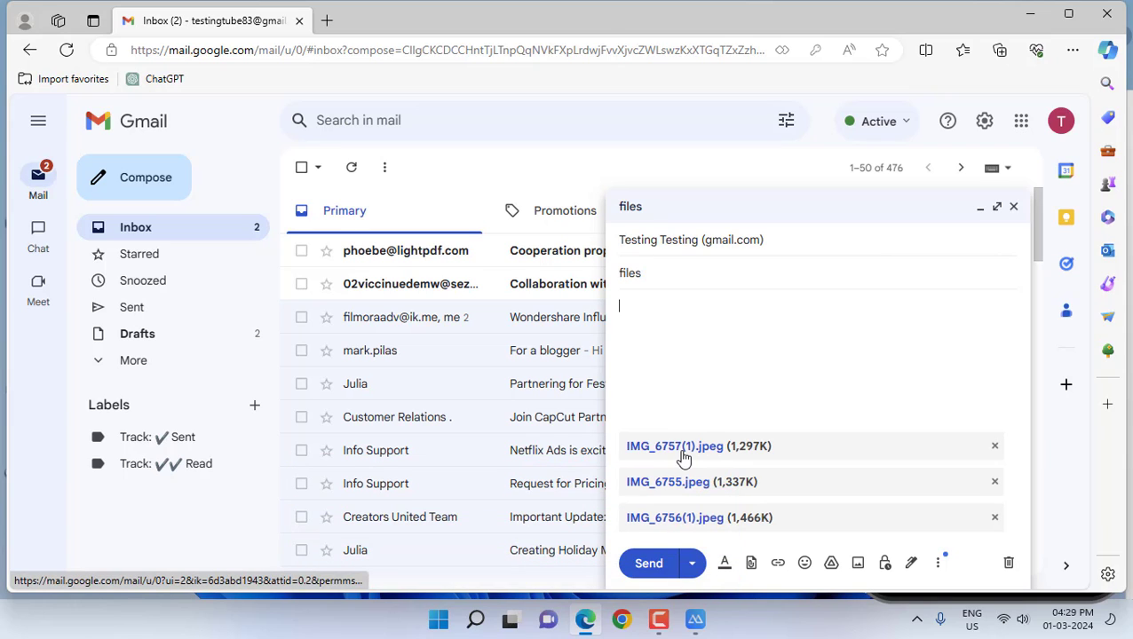
# Download and view the IMG_6757(1).jpeg attachment, then dismiss the Downloads panel
pyautogui.click(1000, 50)
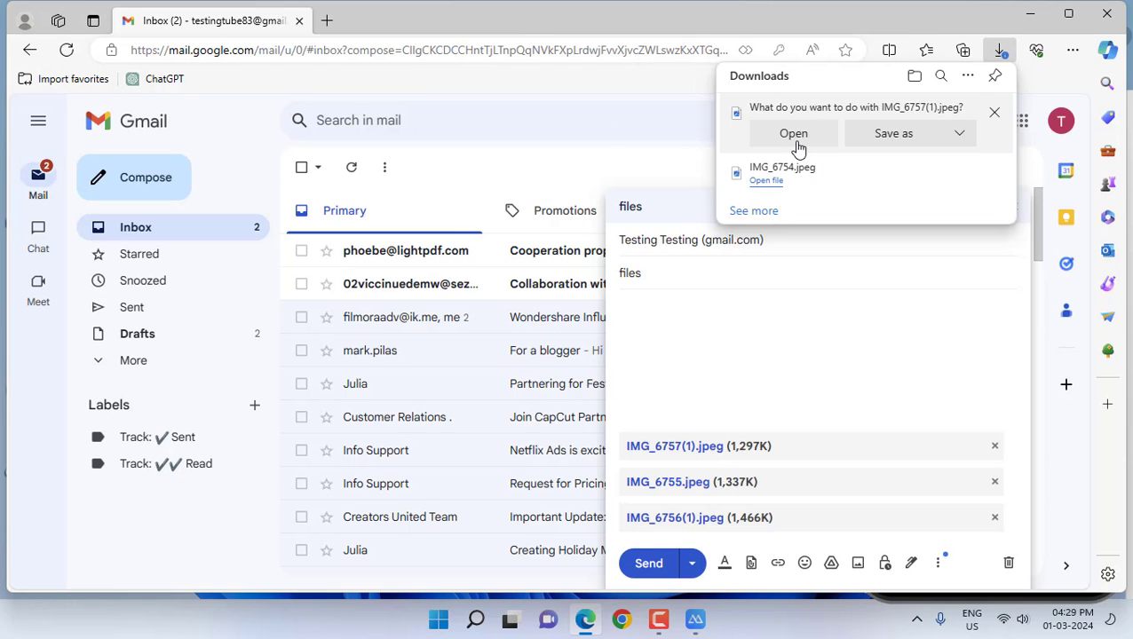
pyautogui.click(793, 132)
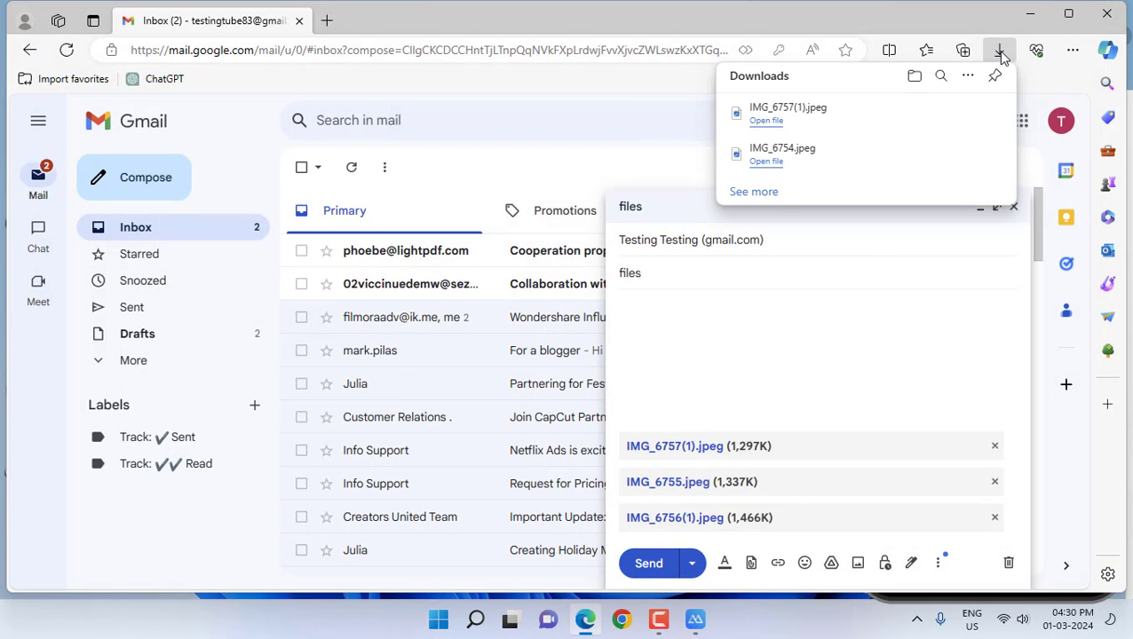
pyautogui.click(1000, 50)
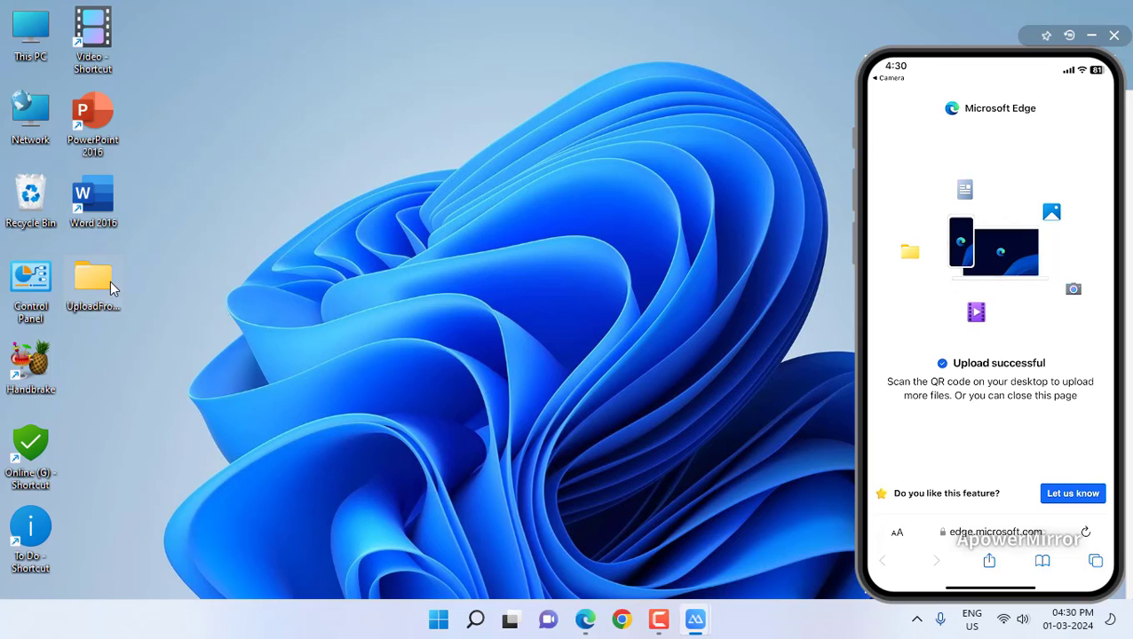
pyautogui.moveTo(100, 321)
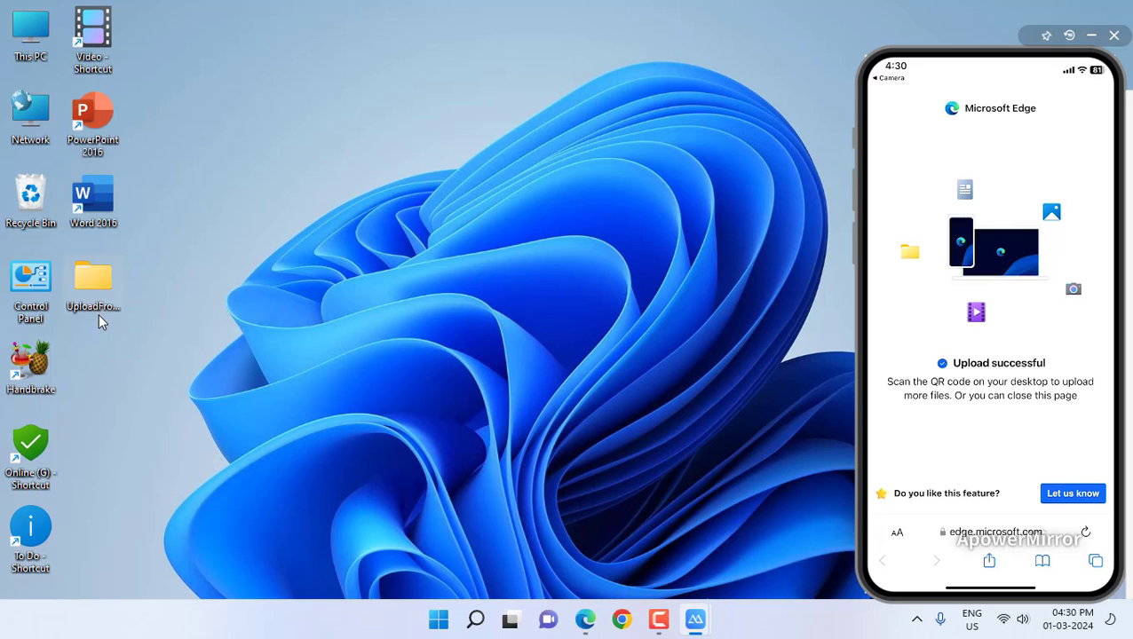
pyautogui.moveTo(705, 621)
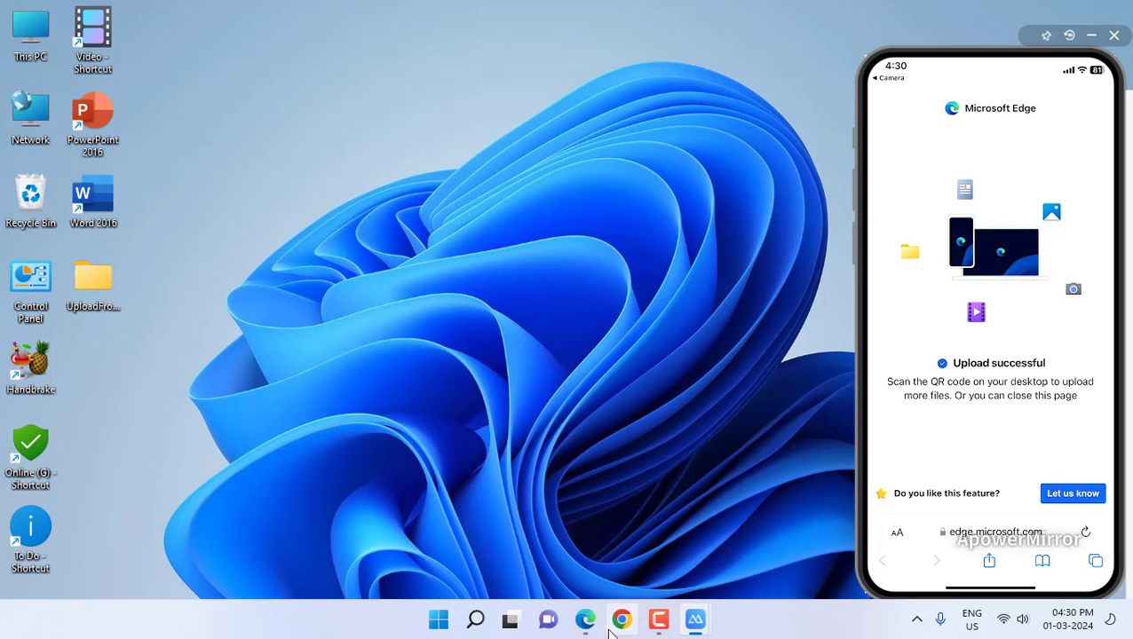
# Restore the Edge window showing the Gmail draft with its three attached photos
pyautogui.click(621, 618)
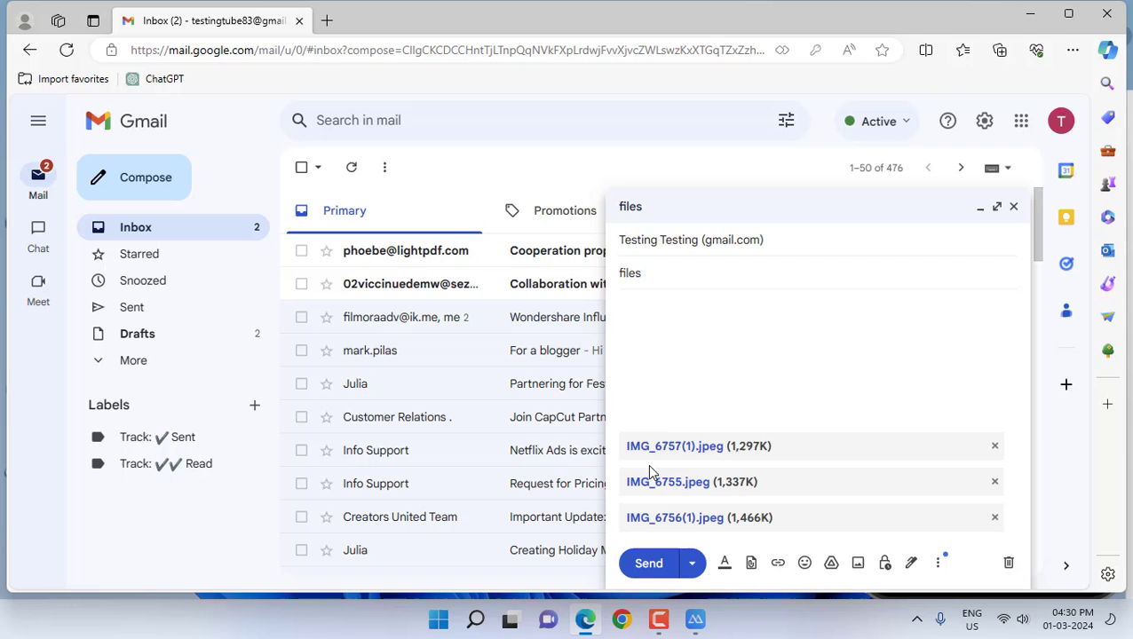
pyautogui.moveTo(648, 563)
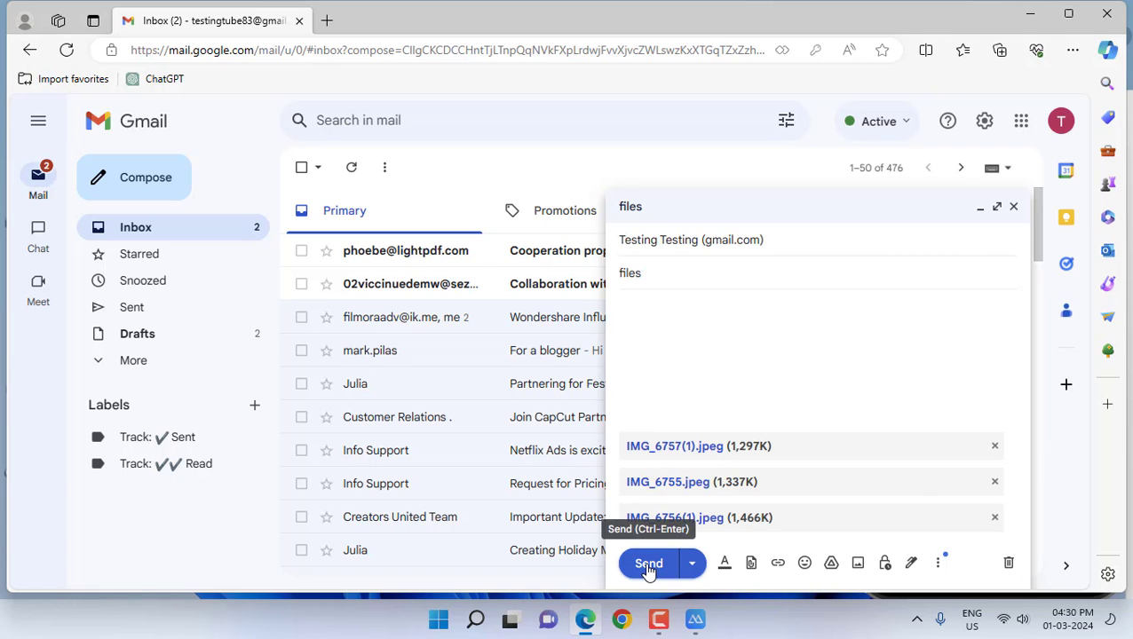
# Send the 'files' email so it appears in the inbox with its three photo attachments
pyautogui.click(648, 563)
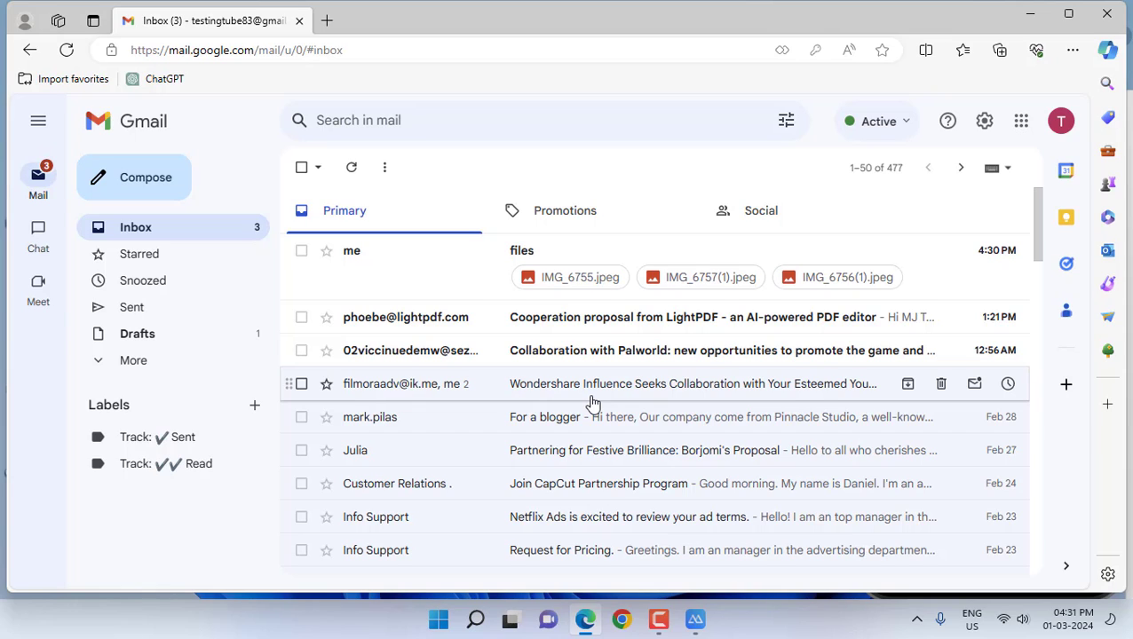
pyautogui.moveTo(622, 317)
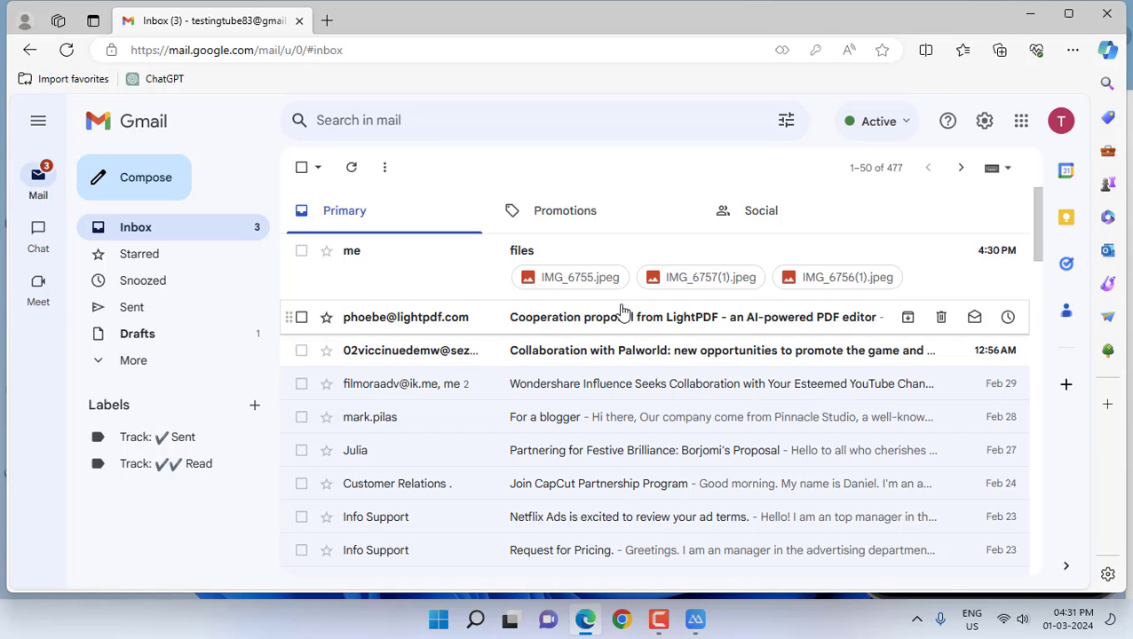